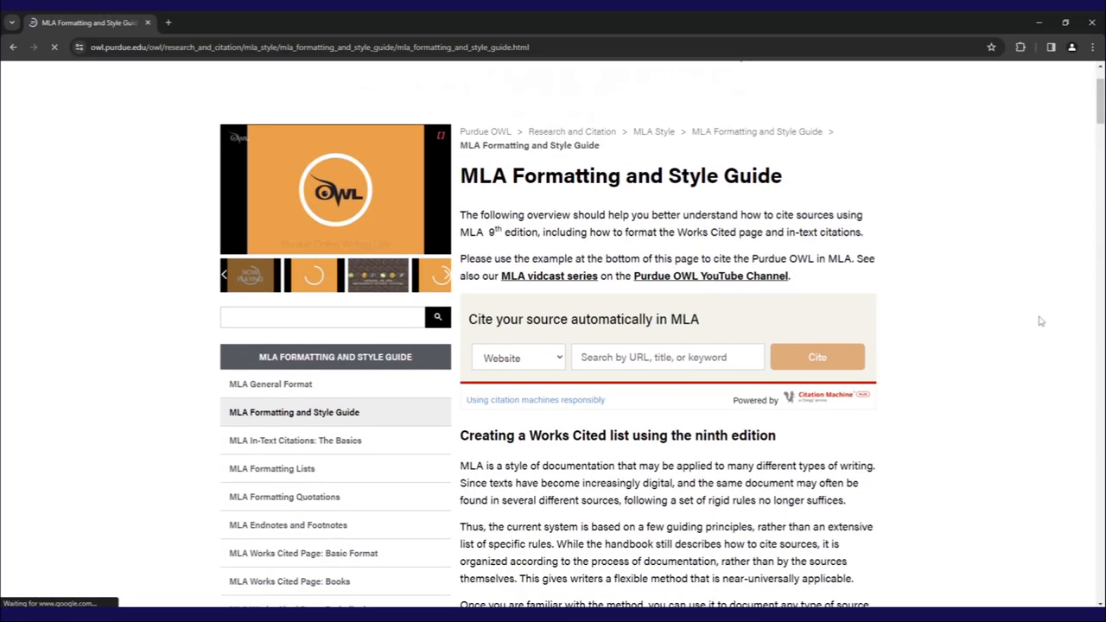
Set the paragraph's Special indentation to Hanging and apply it to the citation entry.
scroll(down, 3)
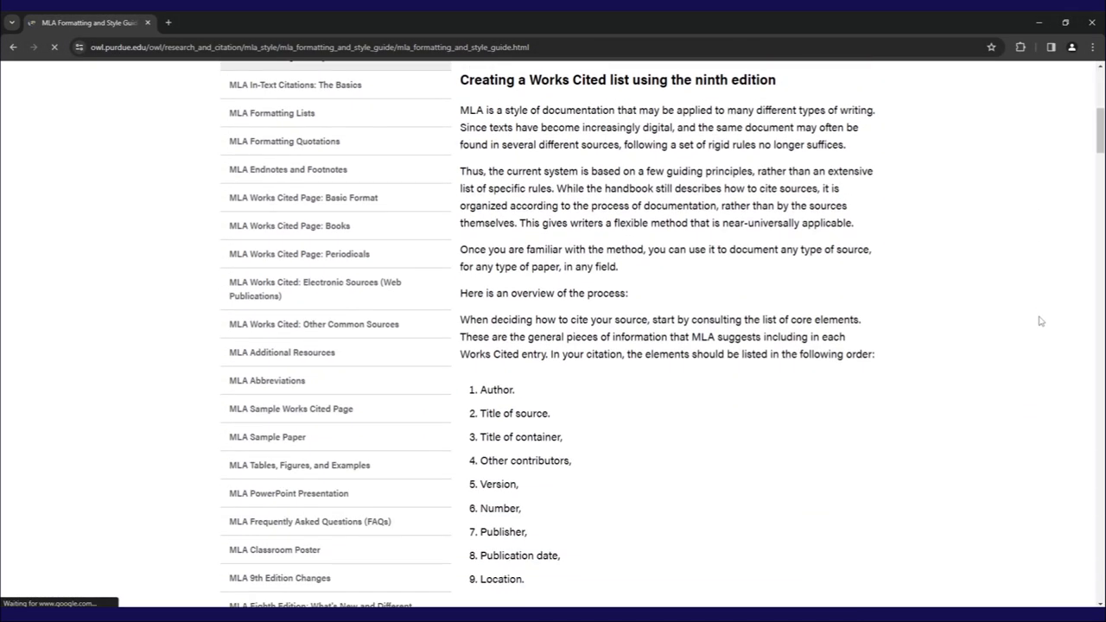
scroll(down, 3)
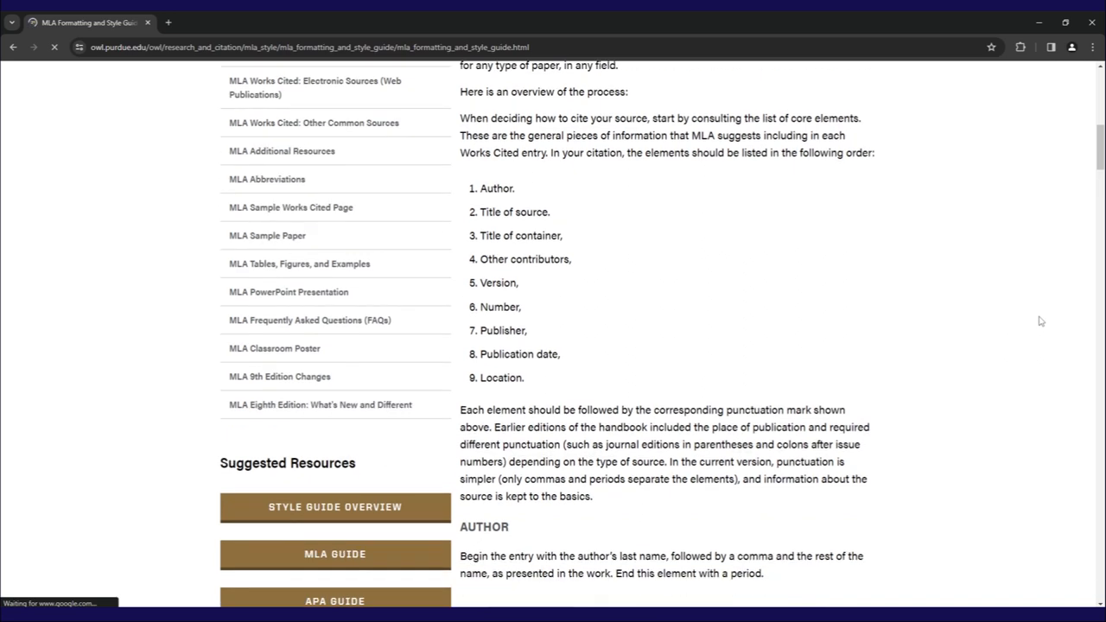
scroll(down, 3)
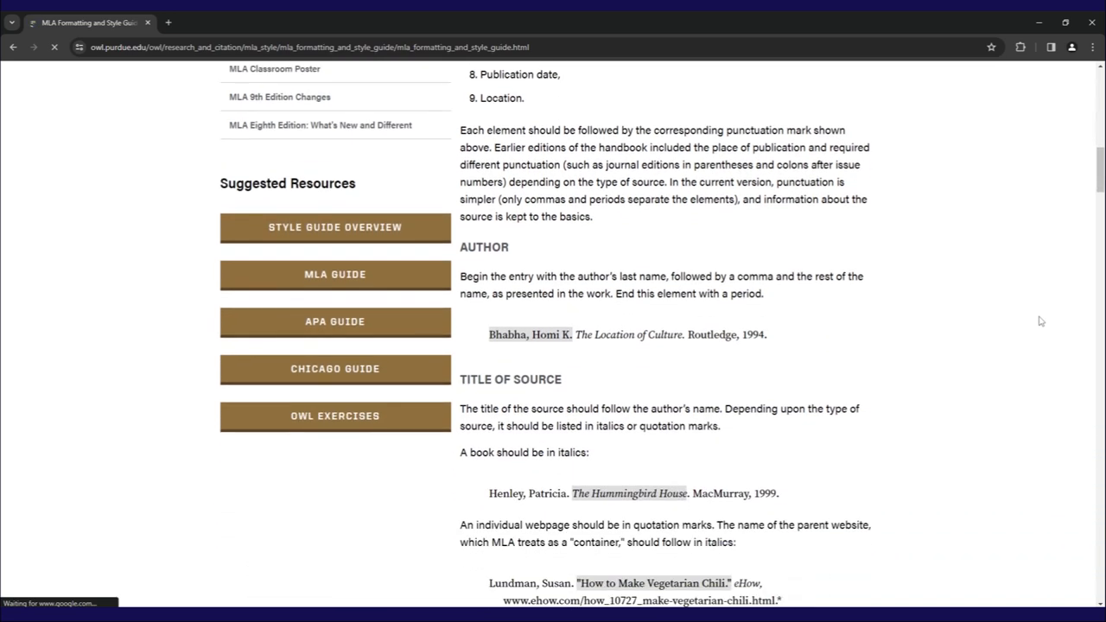
scroll(down, 3)
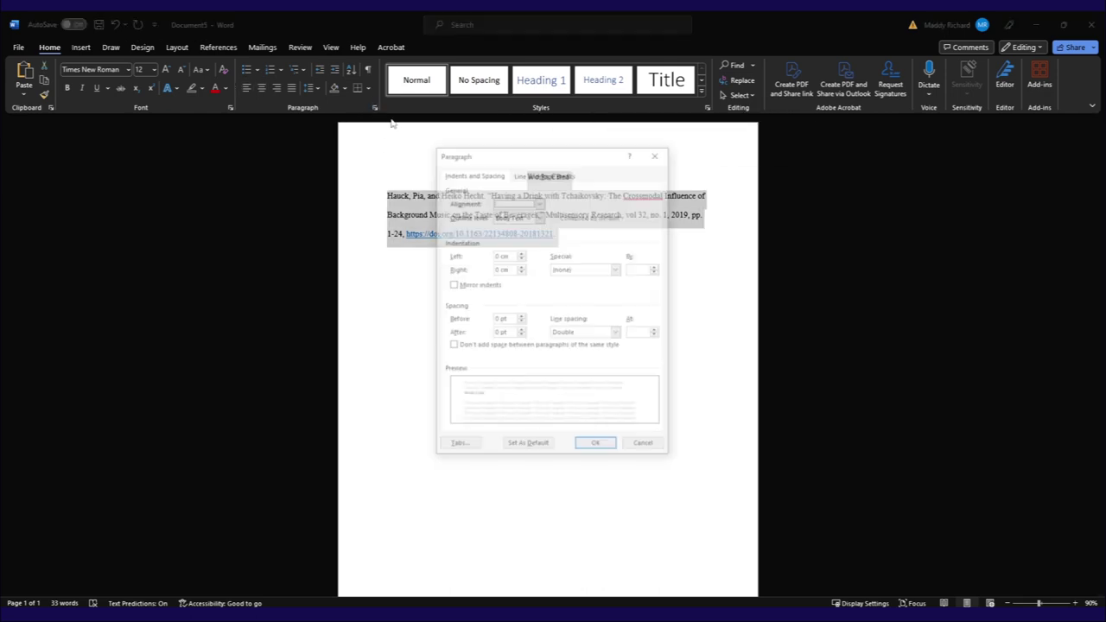
click(615, 269)
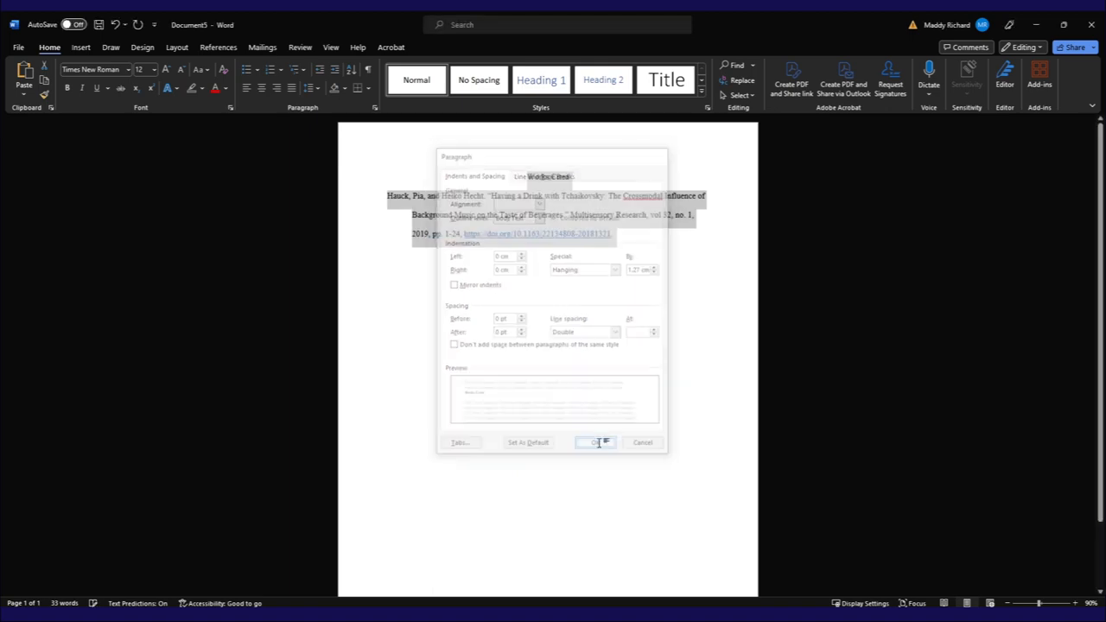
click(594, 442)
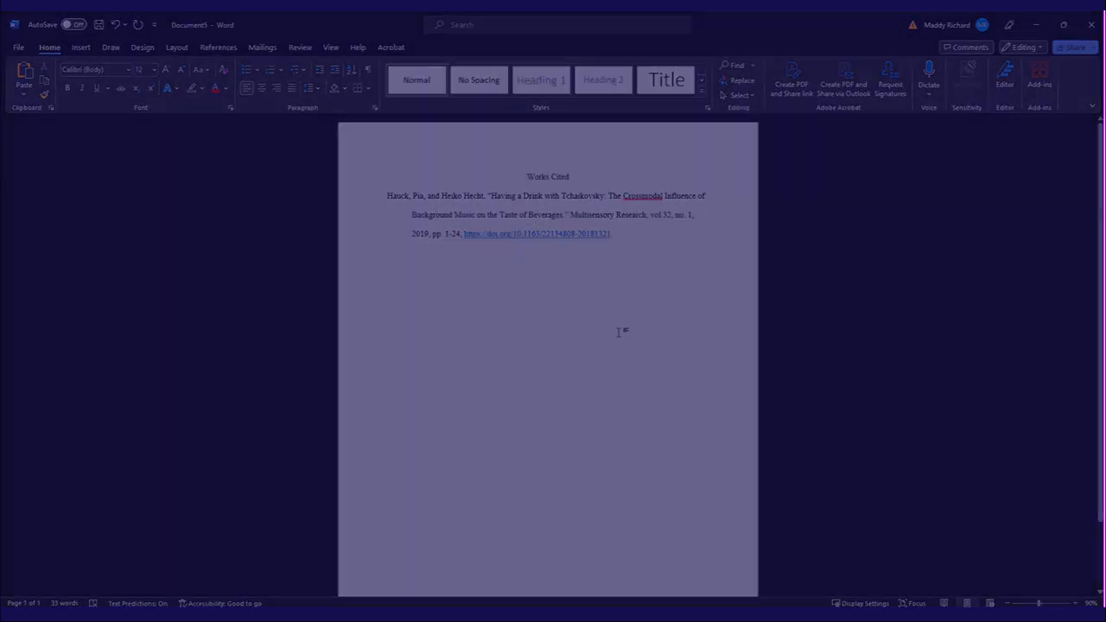